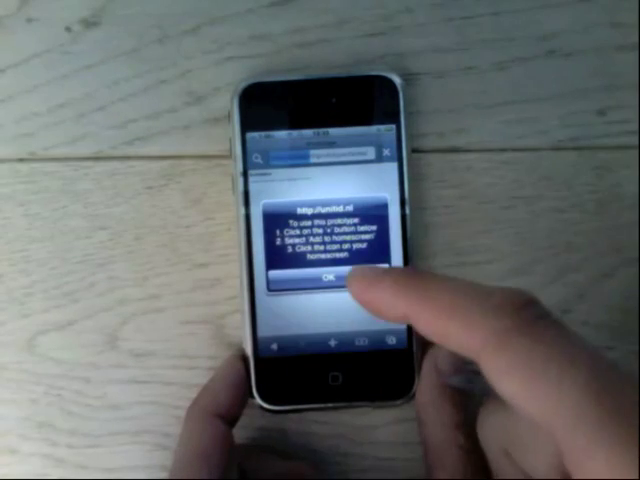
- Dismiss the setup instructions alert and add the prototype to the iPhone home screen
left_click(327, 278)
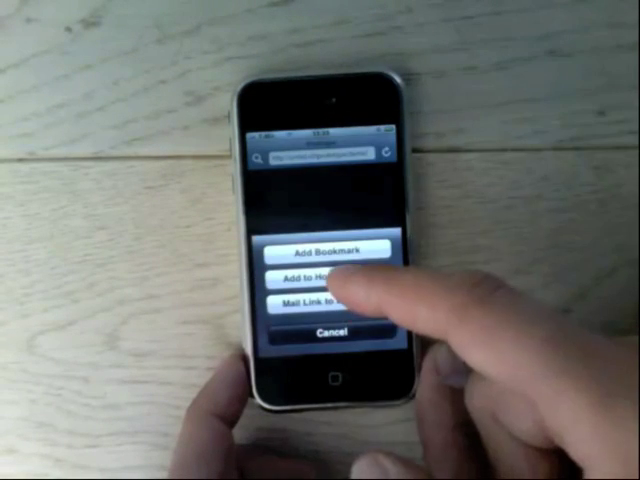
left_click(328, 277)
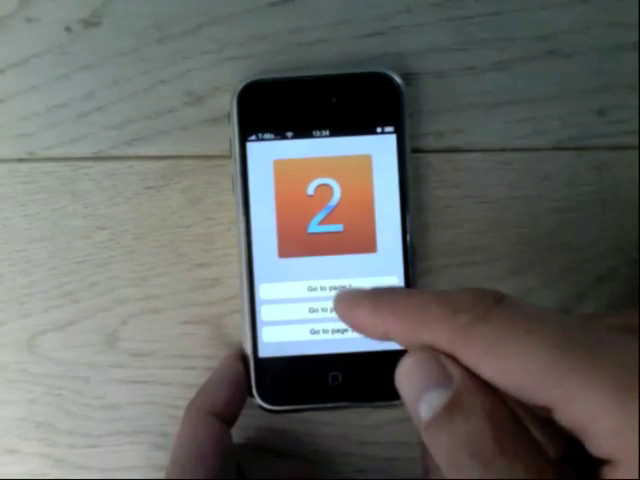
- Navigate from page 2 to page 1, then on to the green page 3
left_click(337, 330)
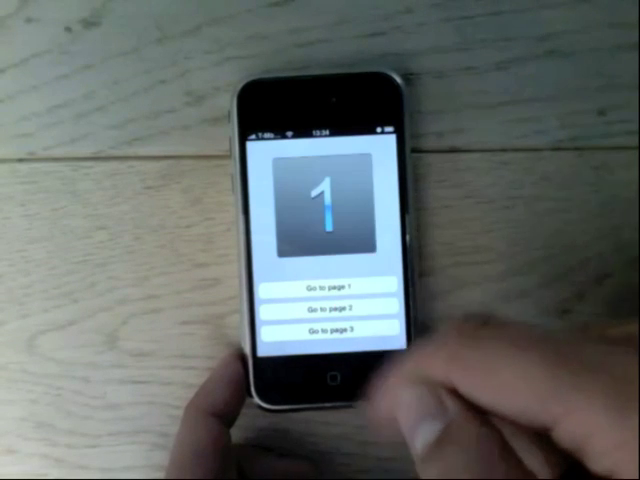
left_click(332, 333)
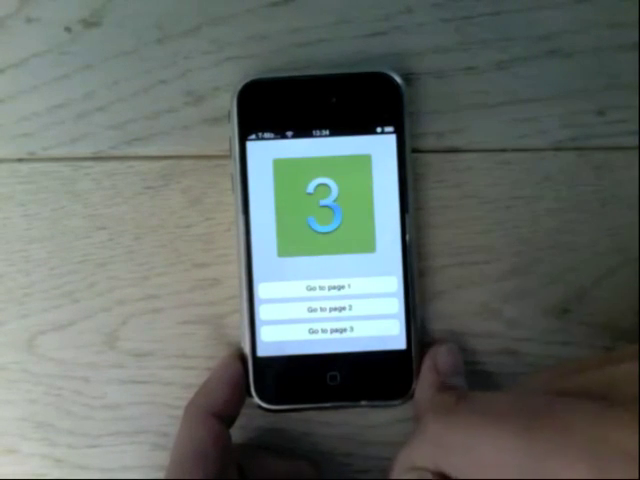